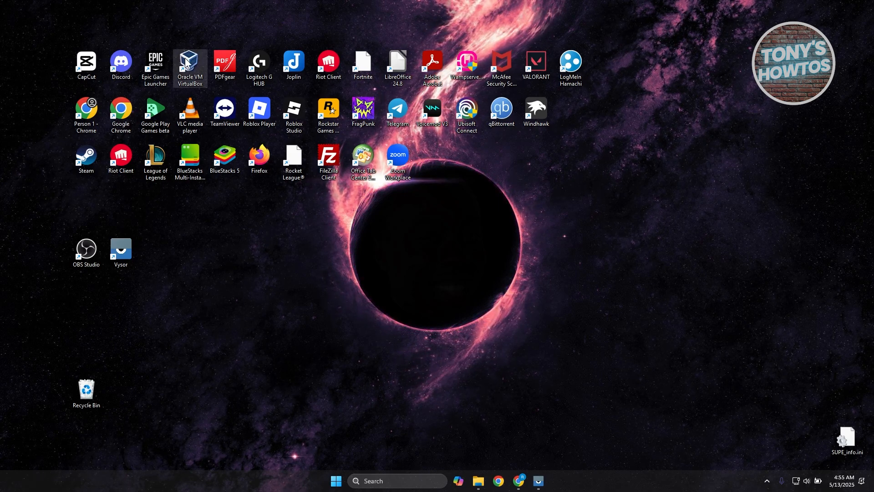
mouse_move(765, 482)
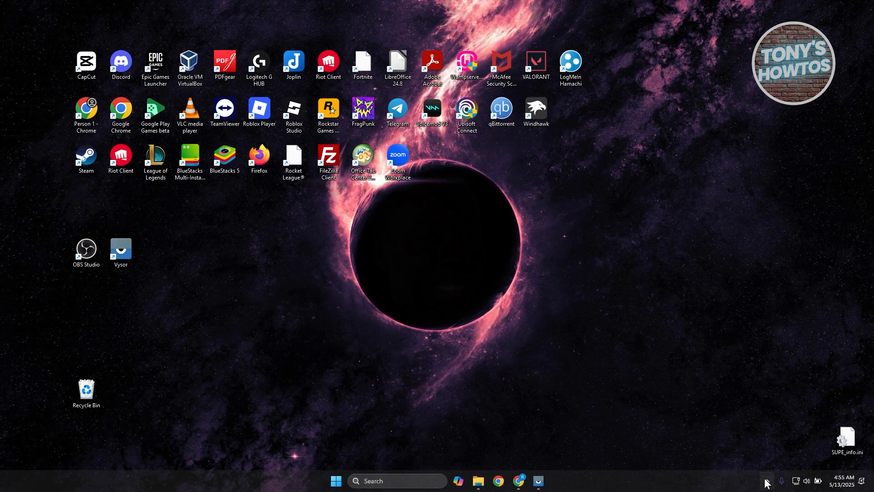
mouse_move(766, 480)
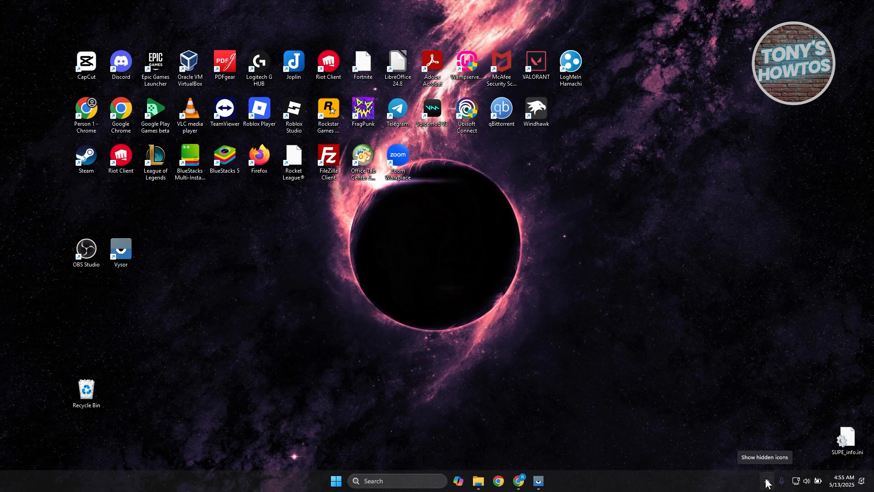
Expand the system tray's hidden icons to show background apps
click(767, 481)
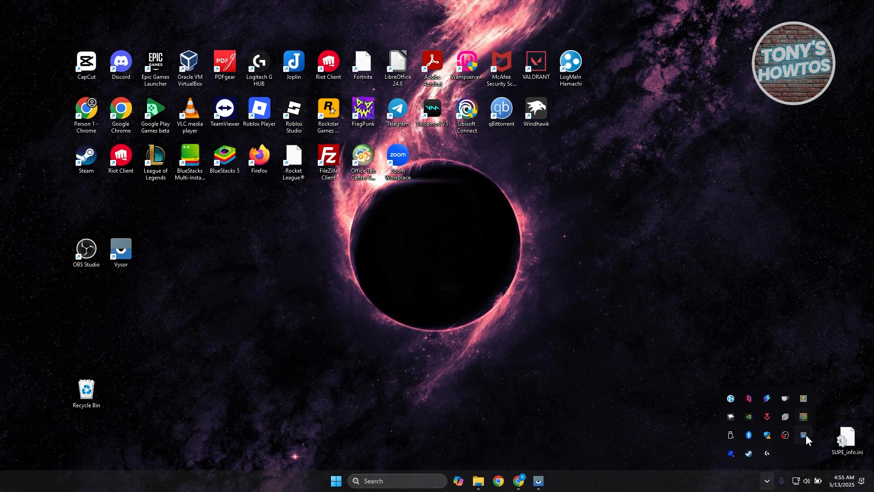
mouse_move(803, 398)
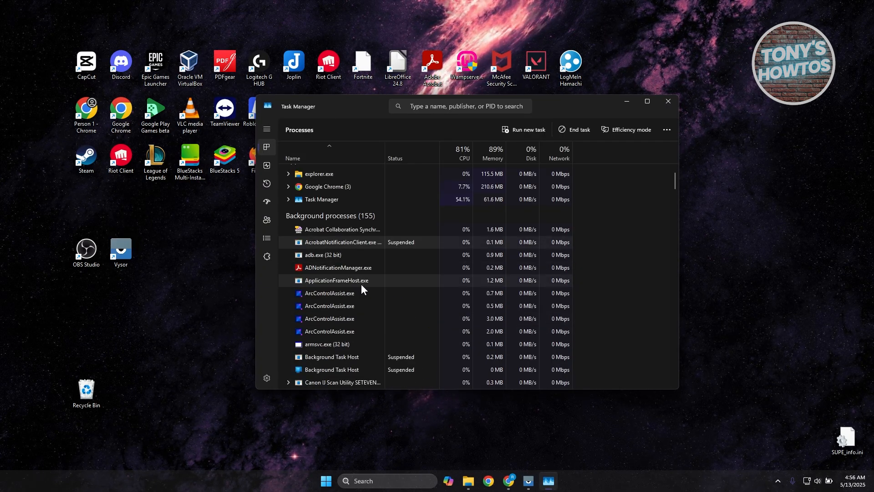
Browse Task Manager's processes, inspect OverwolfBrowser's actions, then close Task Manager
scroll(down, 3)
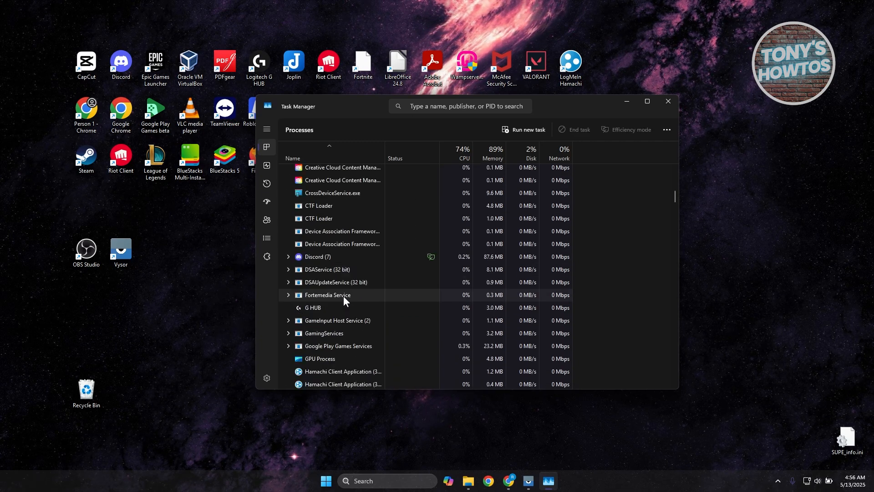
scroll(down, 3)
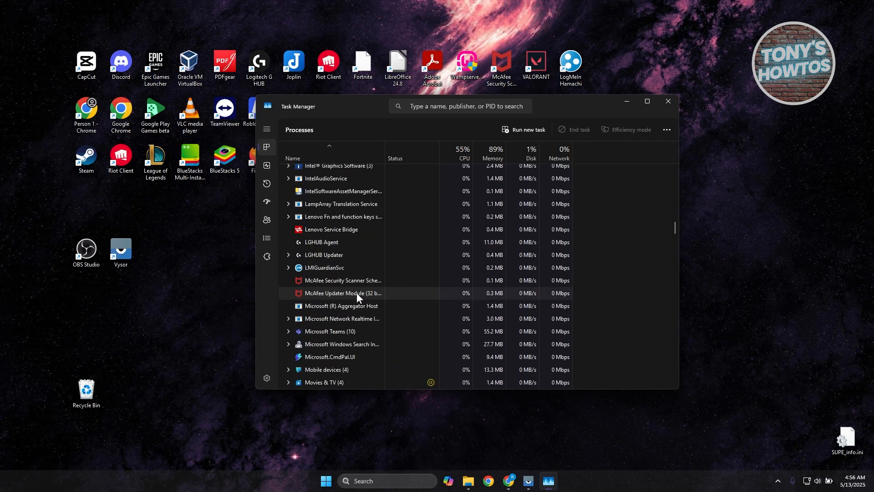
scroll(down, 3)
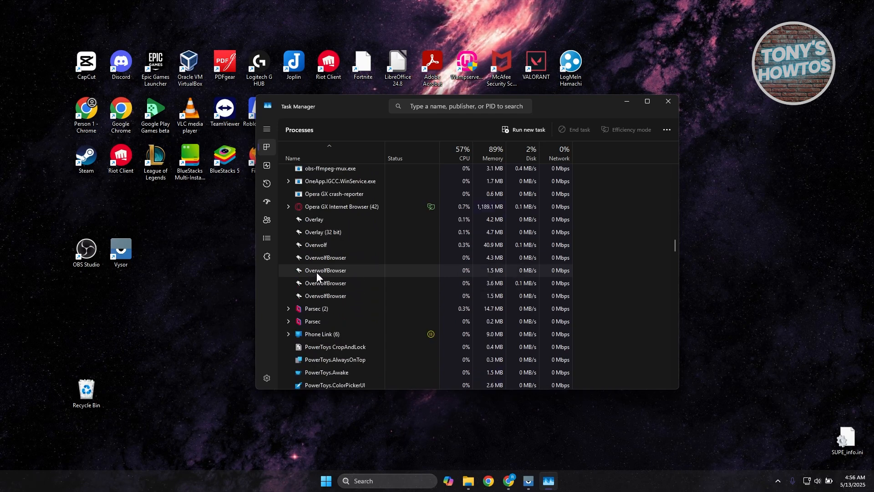
right_click(325, 271)
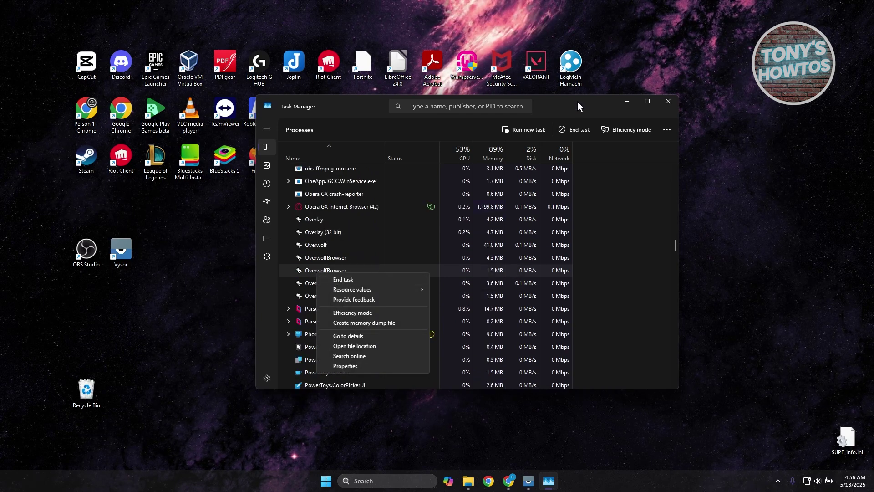
click(666, 101)
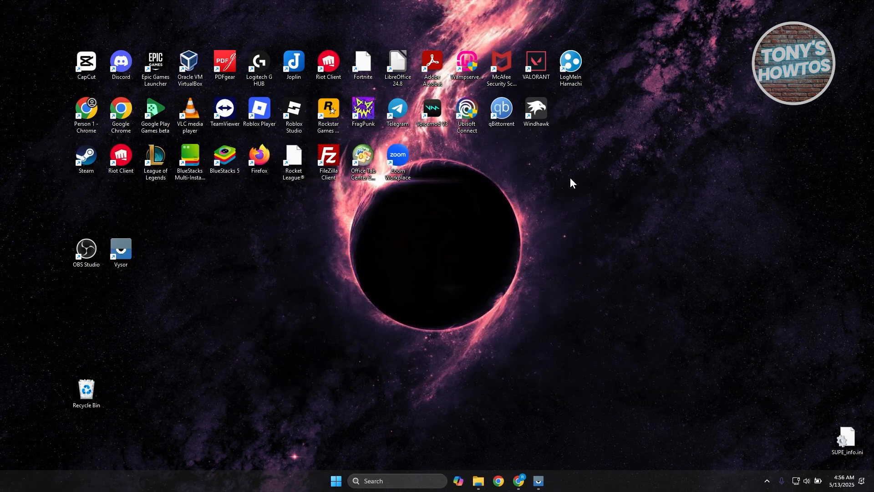
Search Windows for 'uninstall' to surface Add or remove programs
click(396, 479)
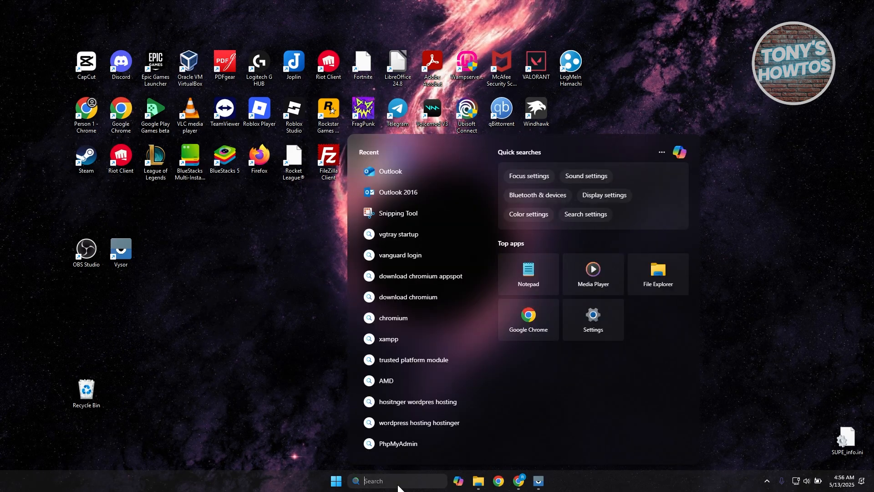
text(uninstall)
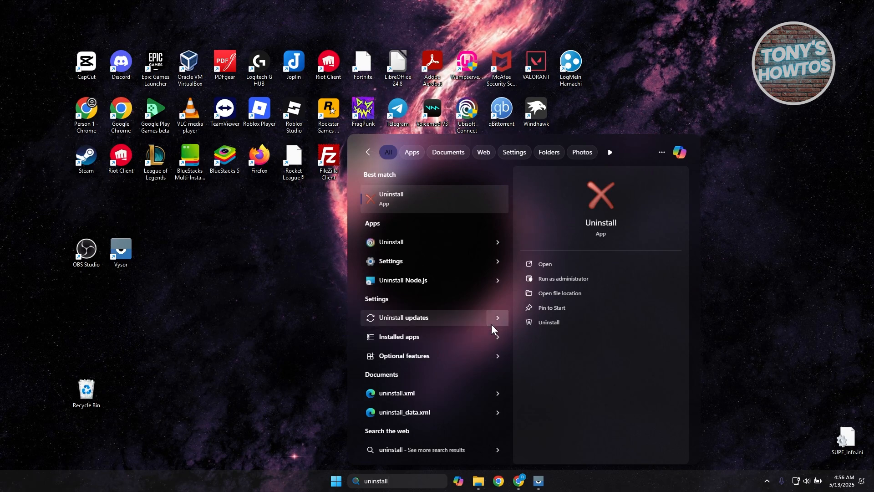
key(backspace)
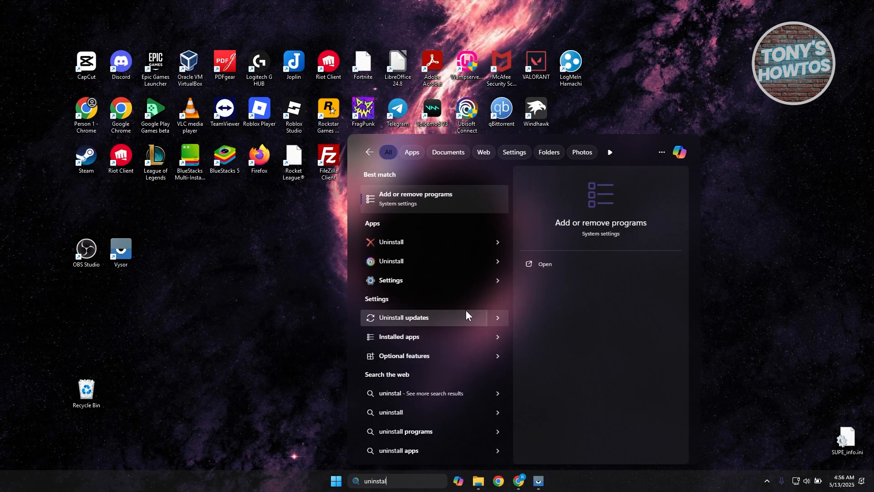
mouse_move(419, 205)
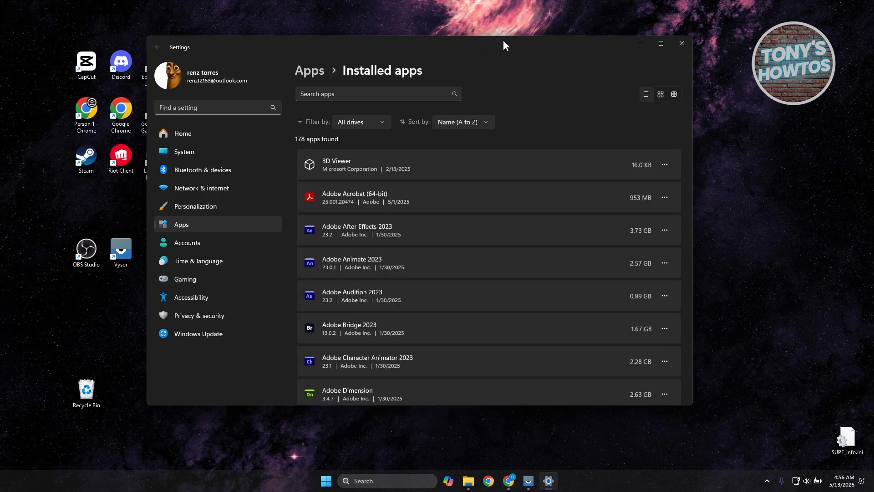
Filter Installed apps by 'outlook' so only Outlook is listed
scroll(down, 3)
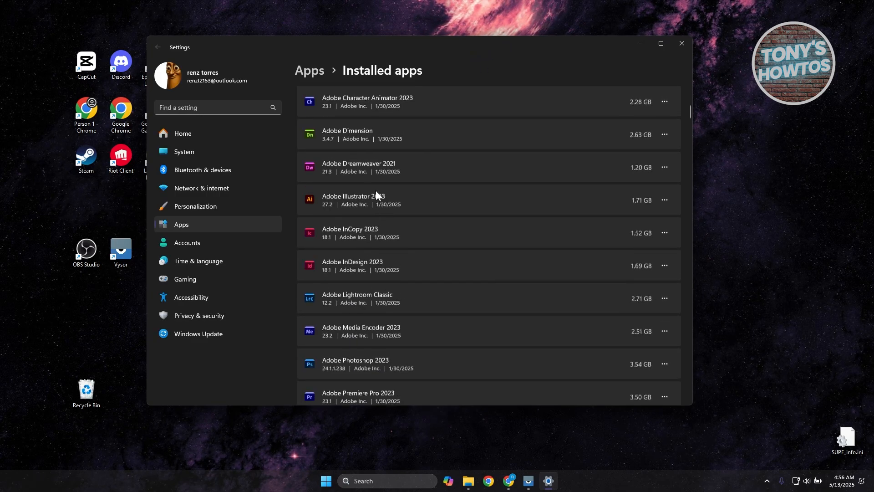
click(377, 93)
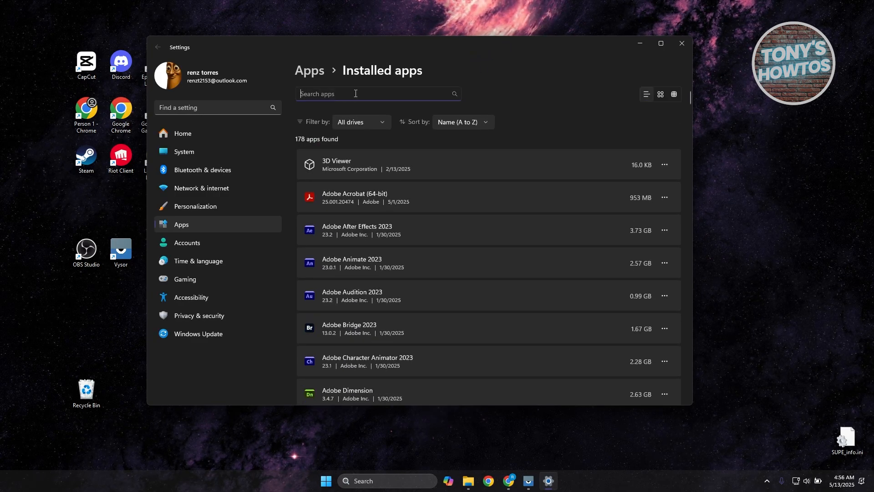
text(outlo)
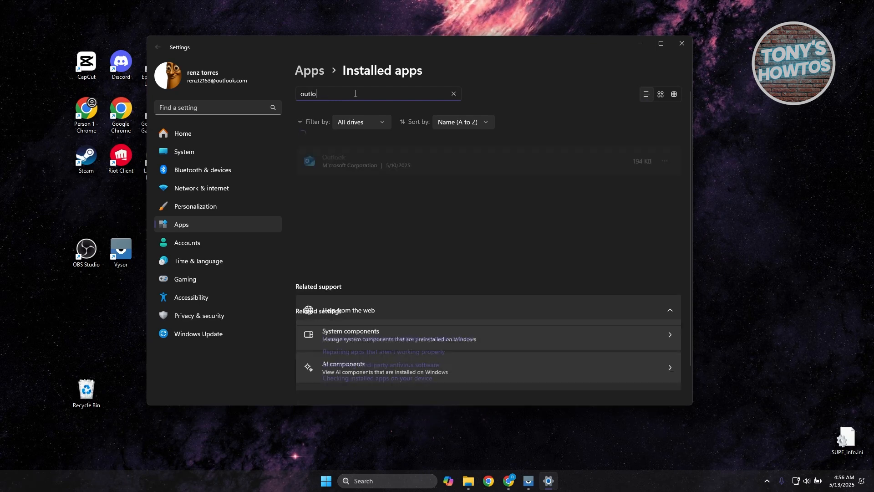
text(k)
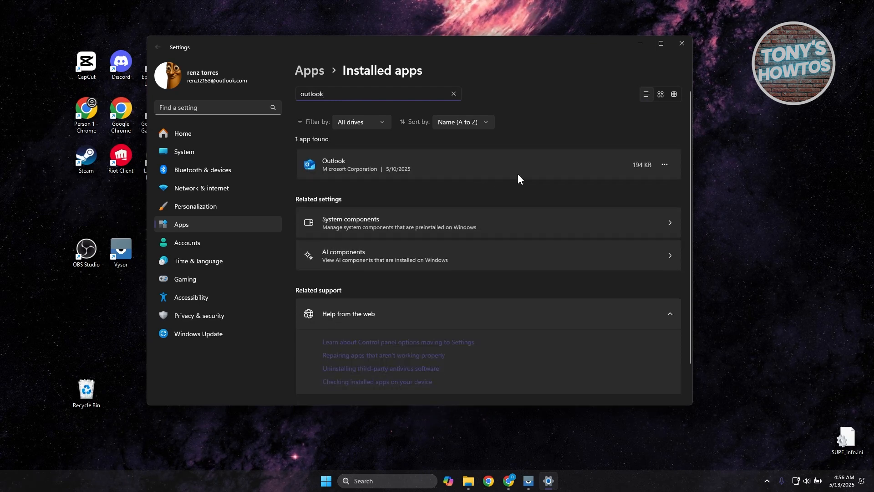
mouse_move(665, 164)
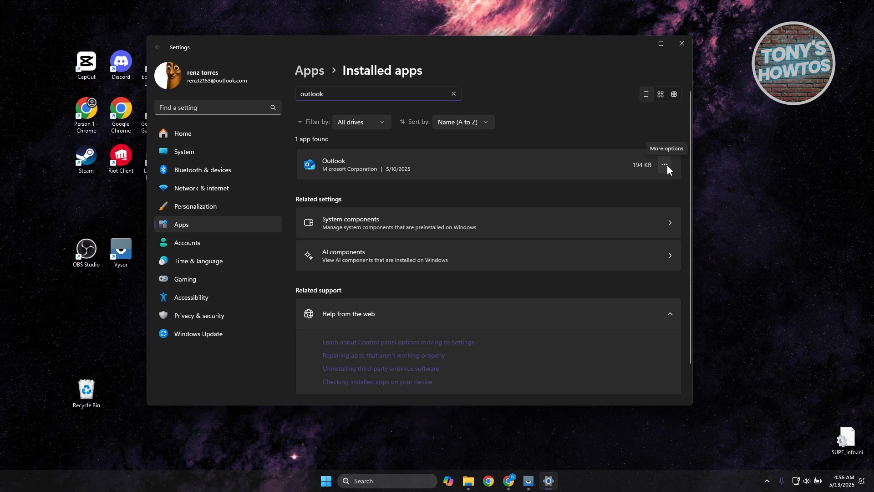
Choose Uninstall from Outlook's More options menu
click(662, 164)
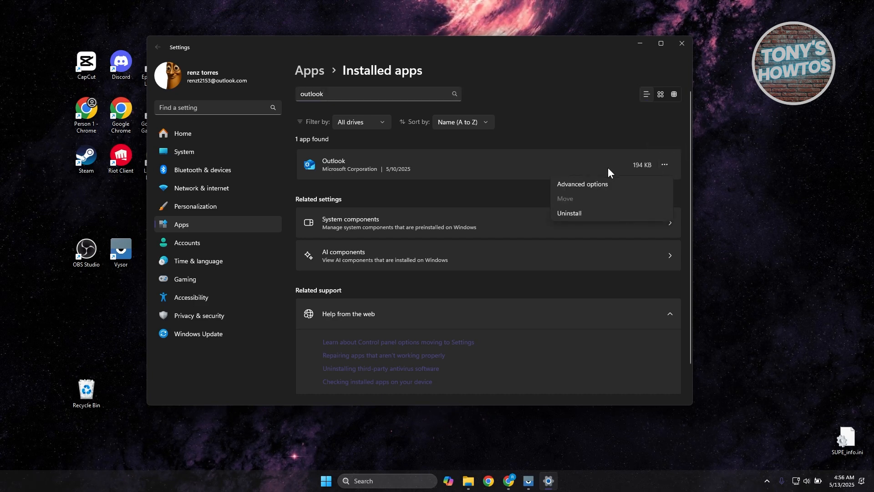
mouse_move(568, 217)
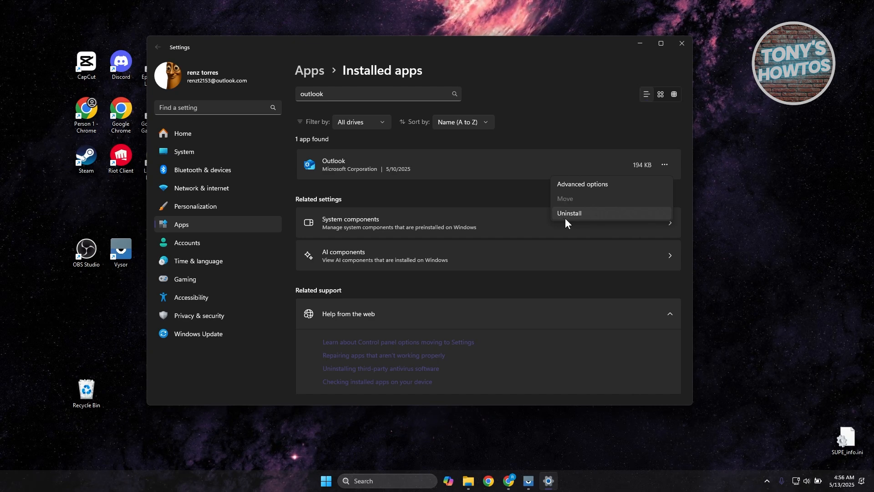
click(568, 214)
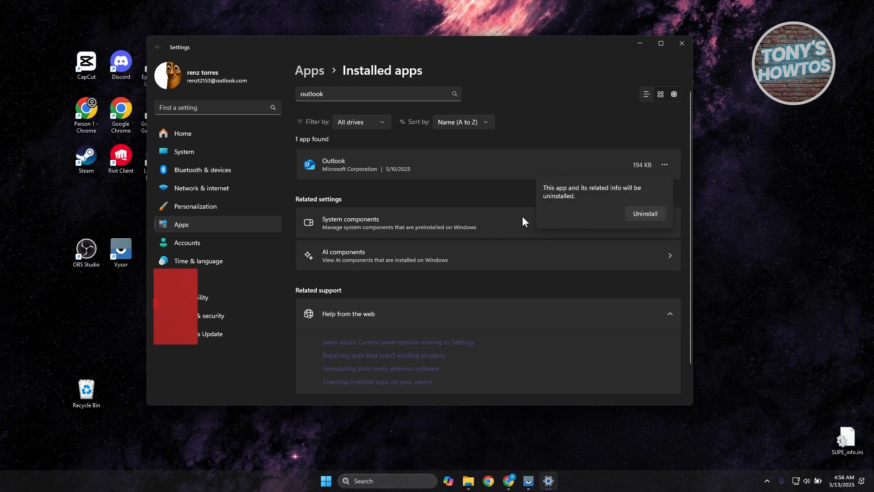